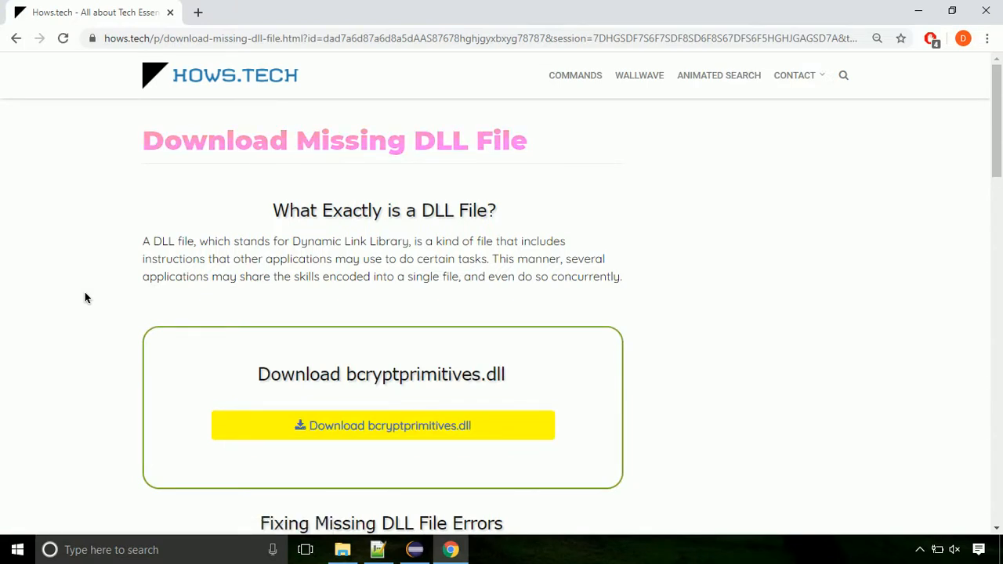
{"action": "mouse_move", "coordinate": [383, 426]}
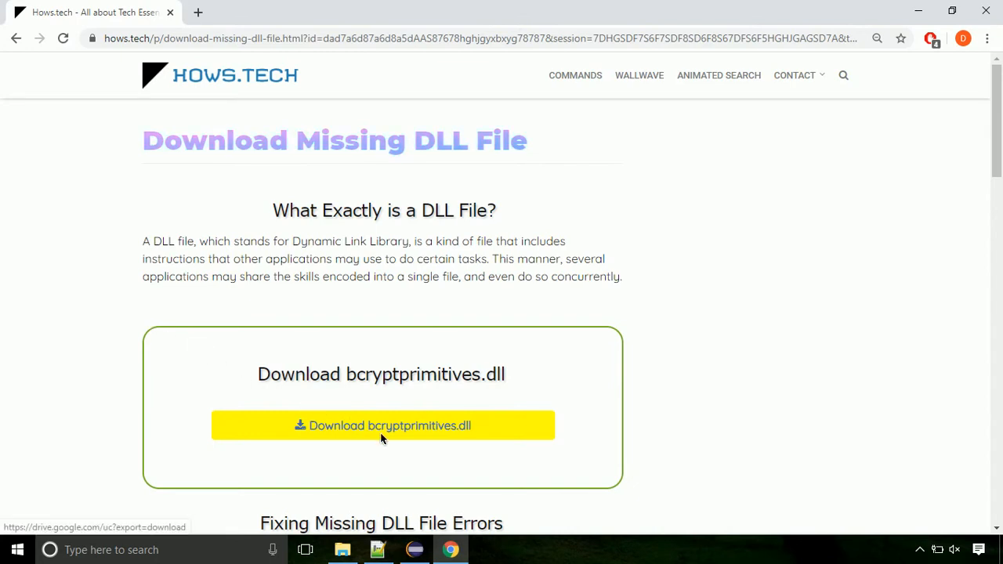
- Download bcryptprimitives.dll and save it into the Downloads folder
{"action": "left_click", "coordinate": [198, 12]}
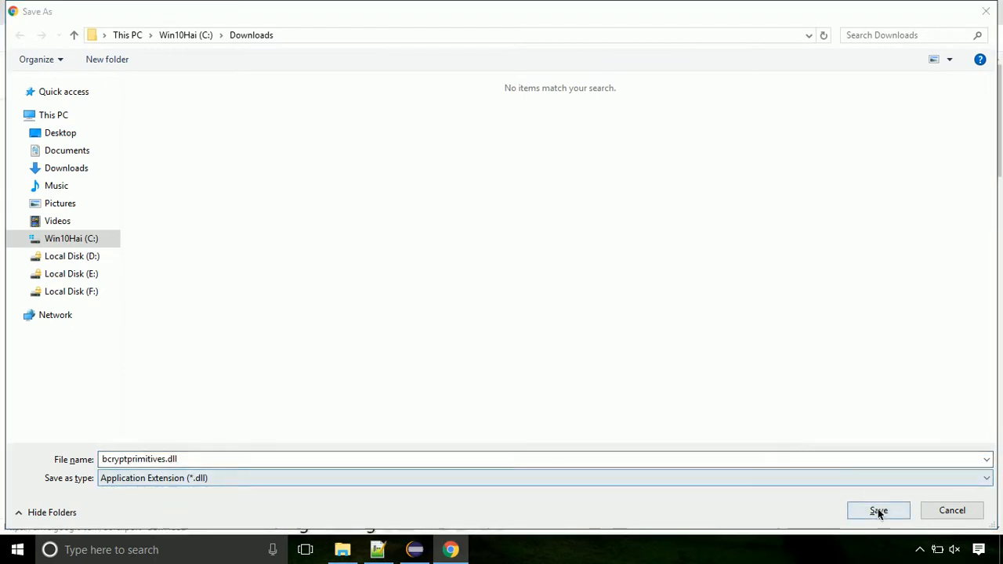
{"action": "left_click", "coordinate": [878, 511]}
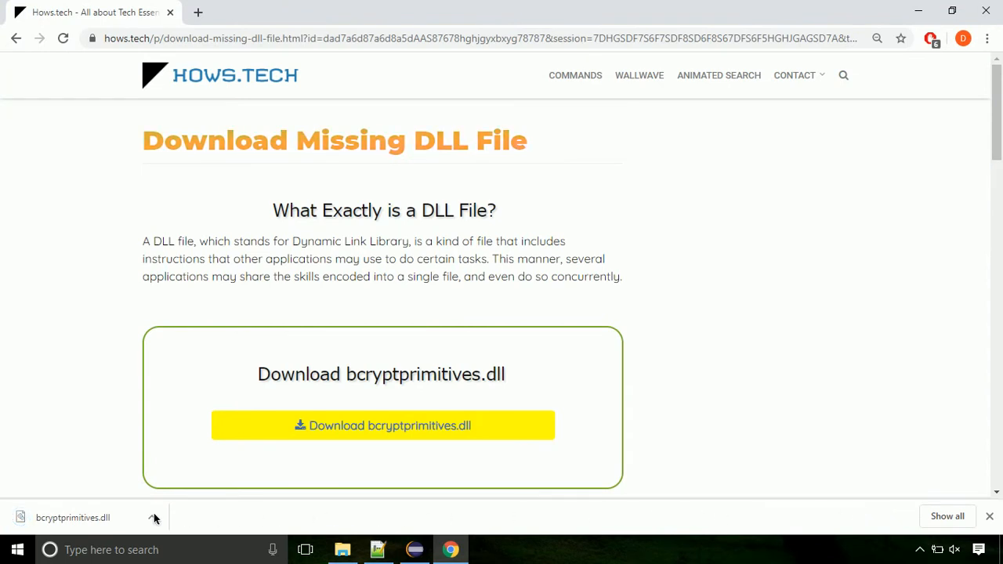
- Show bcryptprimitives.dll in the Downloads folder and copy it via the context menu
{"action": "left_click", "coordinate": [154, 518]}
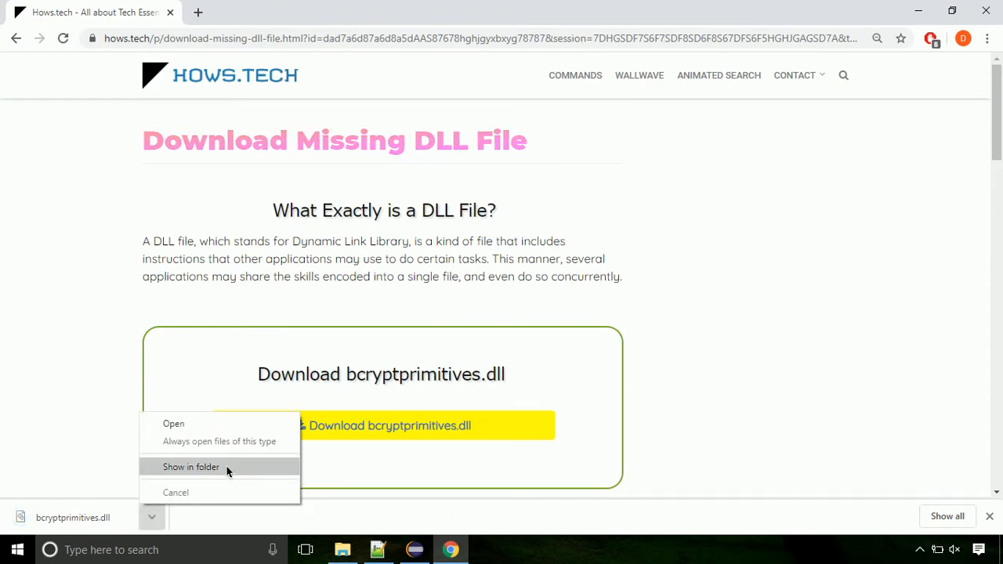
{"action": "left_click", "coordinate": [191, 467]}
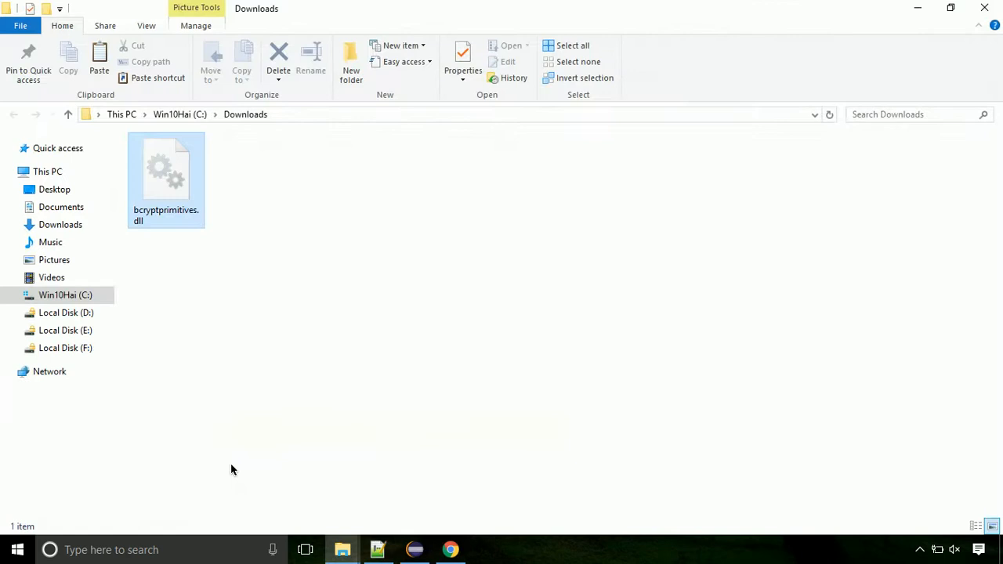
{"action": "left_click", "coordinate": [166, 172]}
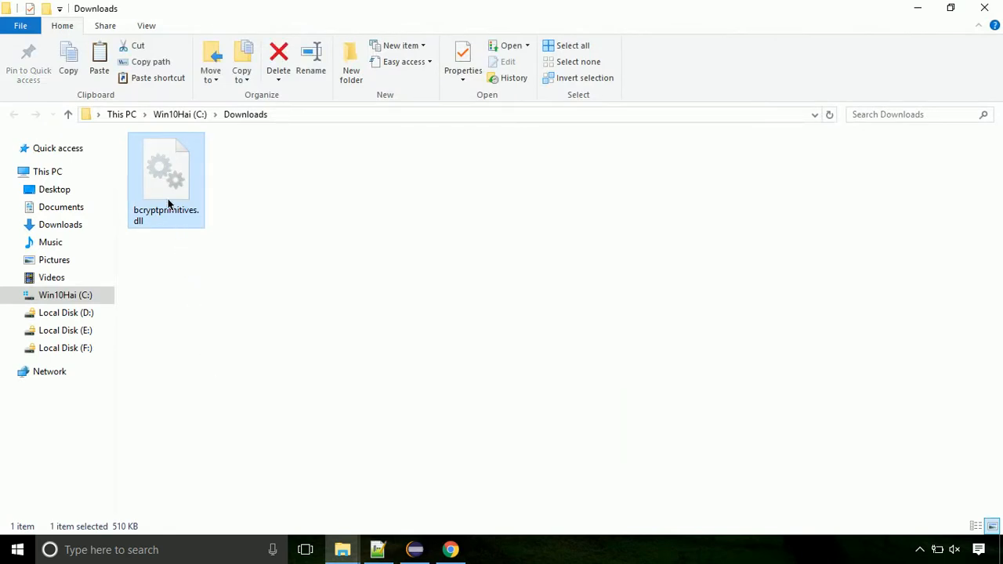
{"action": "right_click", "coordinate": [167, 181]}
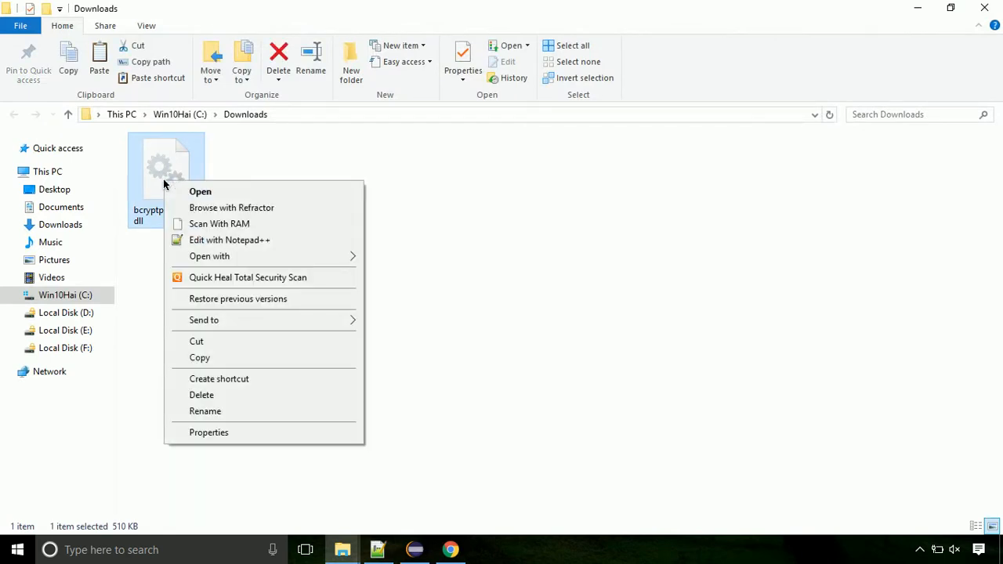
{"action": "mouse_move", "coordinate": [249, 335]}
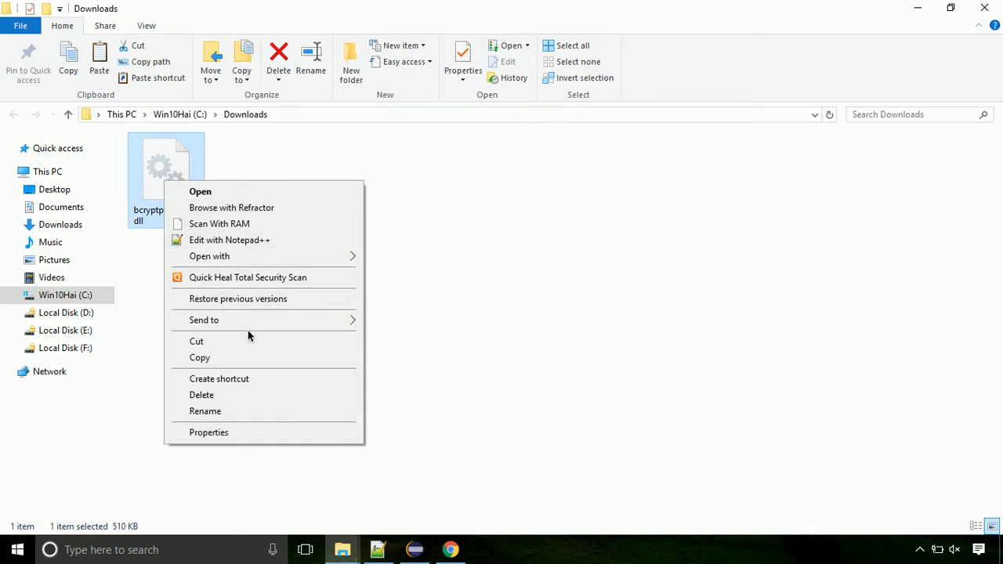
{"action": "left_click", "coordinate": [261, 357]}
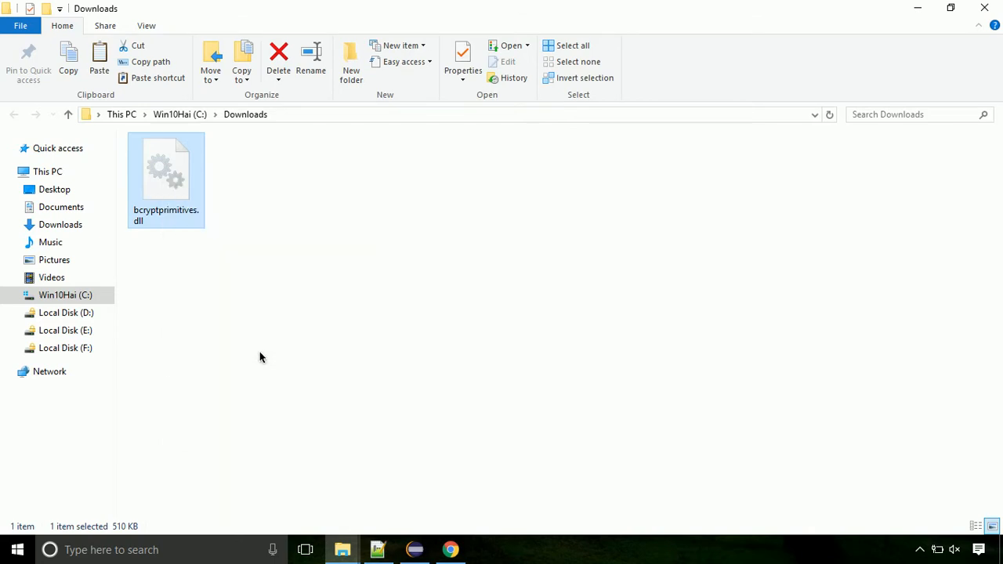
{"action": "mouse_move", "coordinate": [122, 310]}
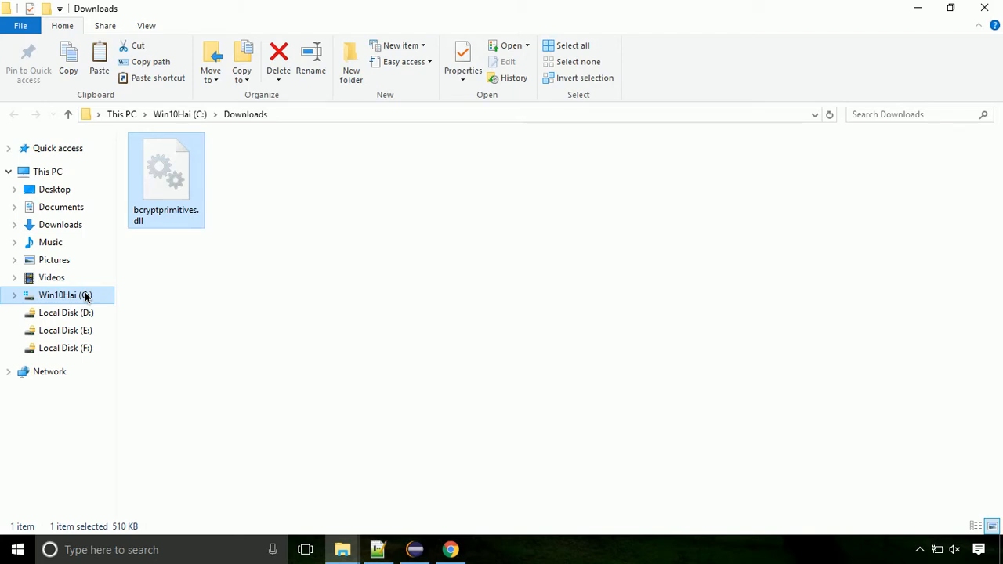
- Navigate to C:\Windows\System32 from the navigation pane
{"action": "left_click", "coordinate": [59, 295]}
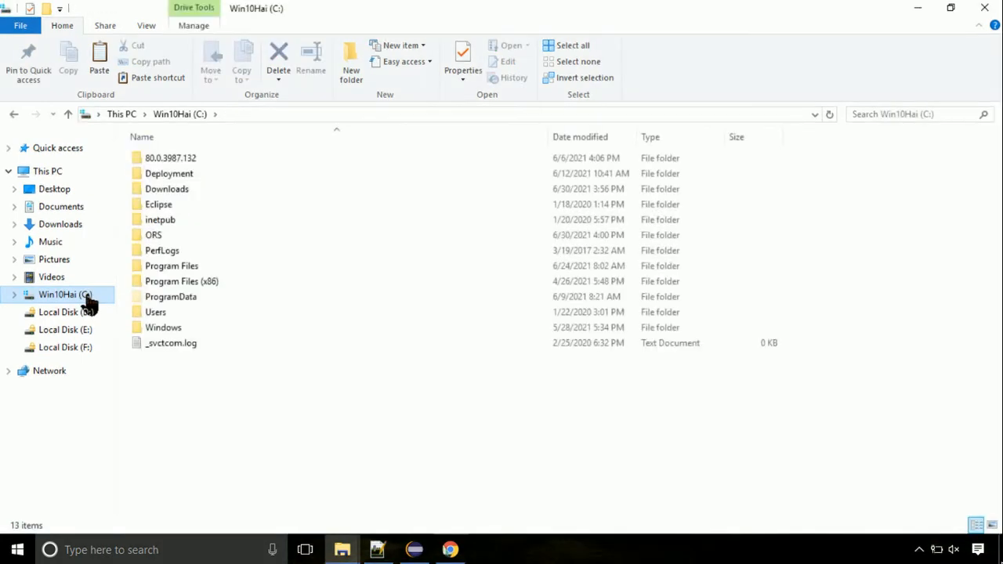
{"action": "mouse_move", "coordinate": [93, 305]}
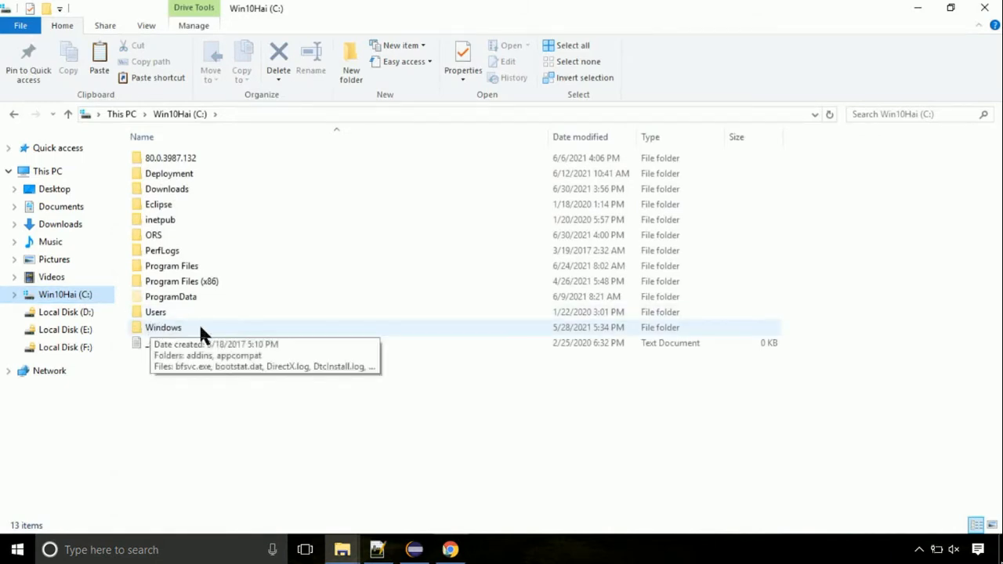
{"action": "double_click", "coordinate": [163, 328]}
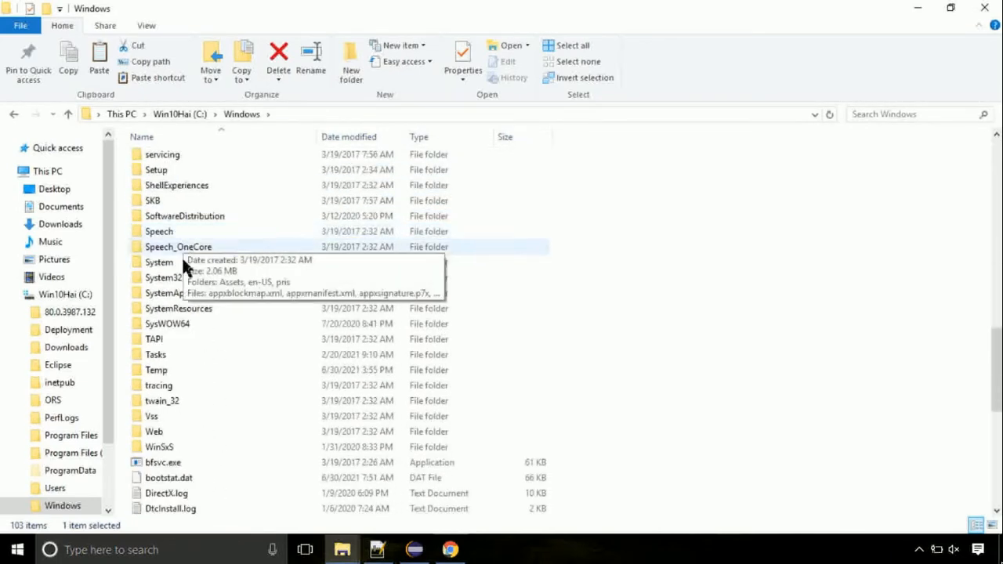
{"action": "double_click", "coordinate": [163, 262]}
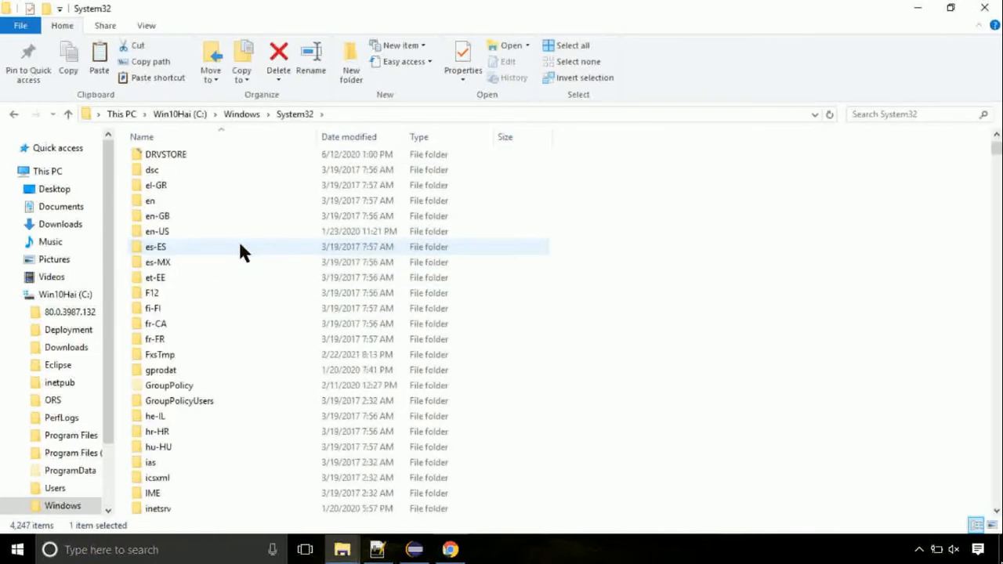
{"action": "scroll", "scroll_direction": "down", "scroll_amount": 3}
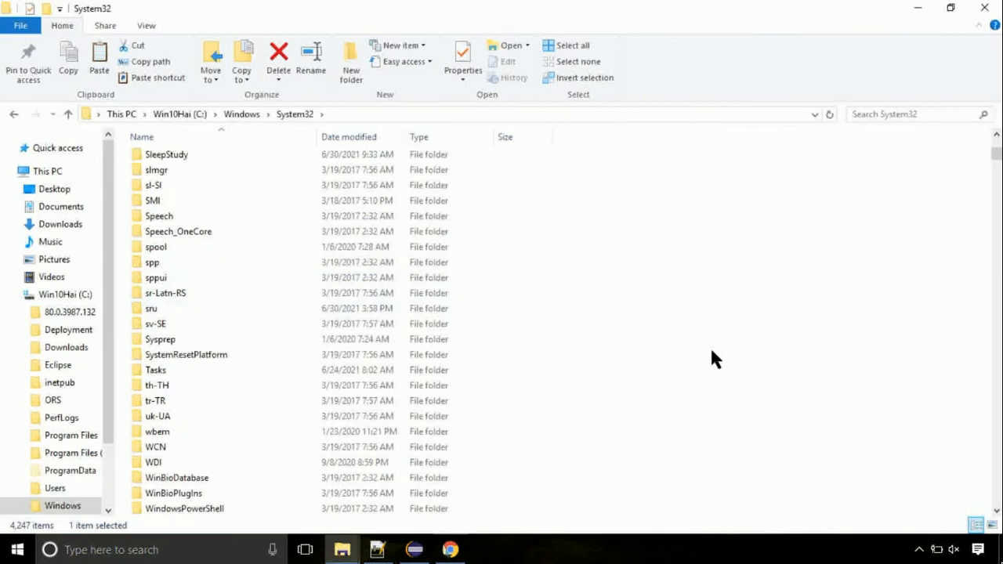
- Paste the DLL into System32 and continue with administrator permission
{"action": "right_click", "coordinate": [713, 359]}
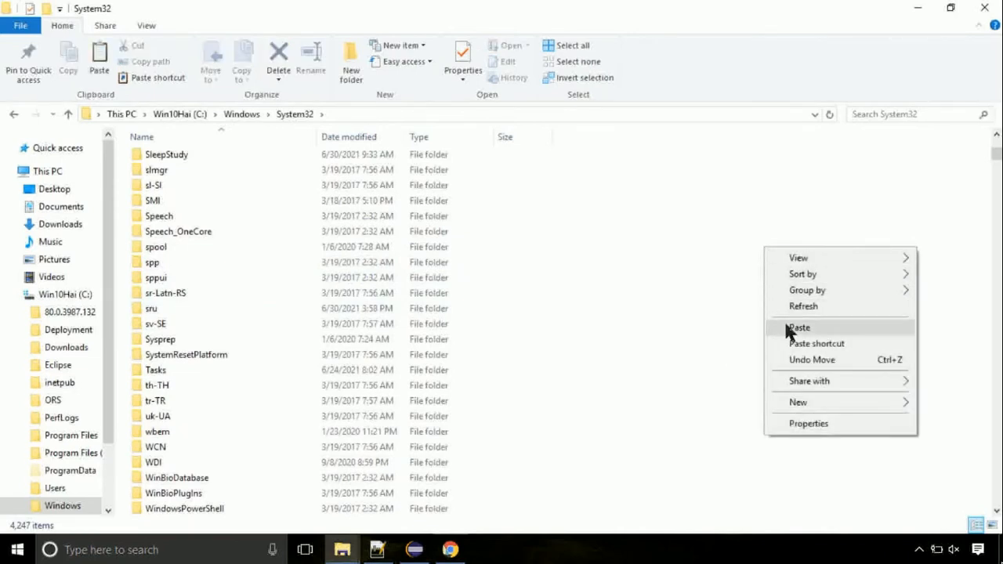
{"action": "left_click", "coordinate": [800, 327]}
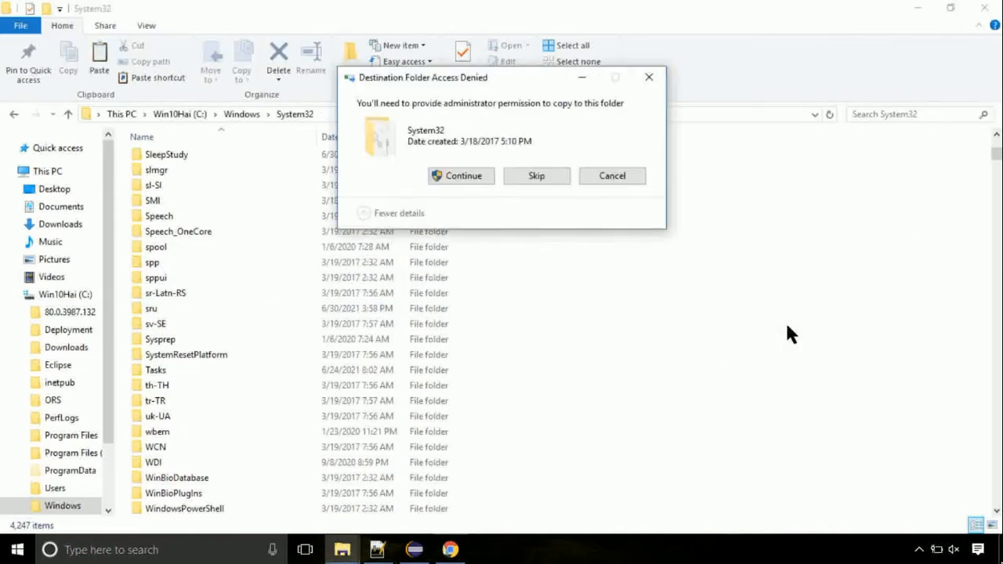
{"action": "mouse_move", "coordinate": [461, 175]}
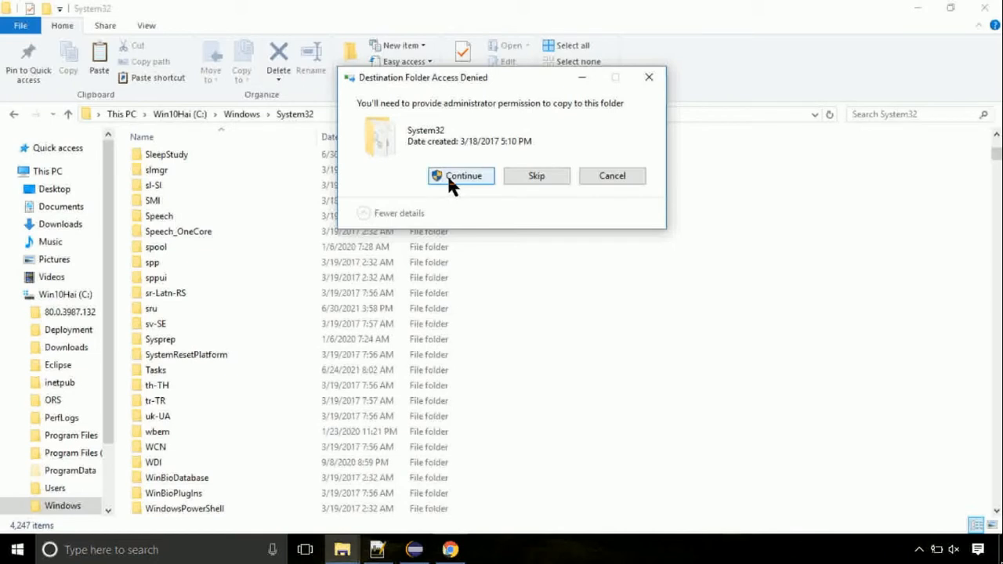
{"action": "left_click", "coordinate": [461, 176]}
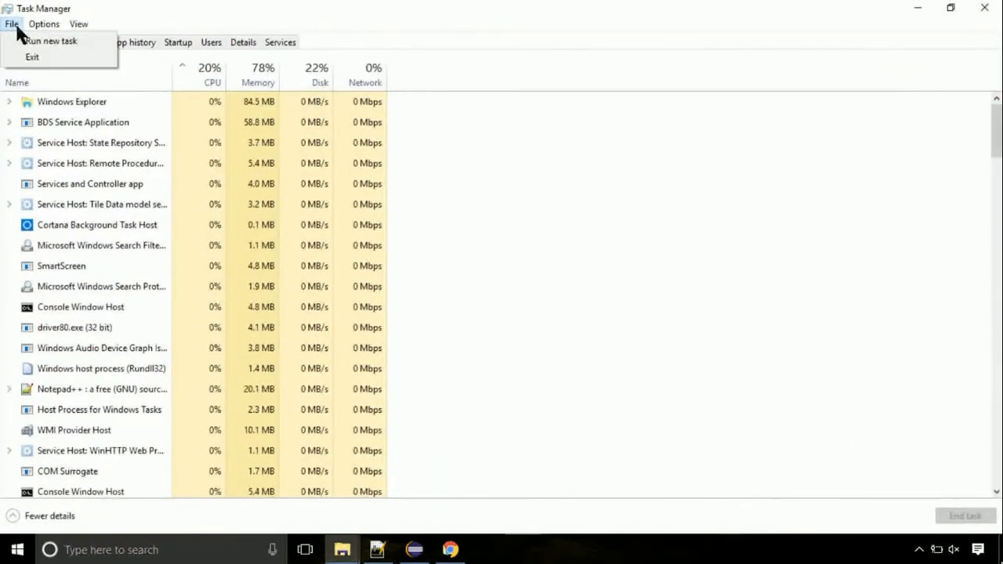
- Create a new task pointing to C:\Windows\System32\cmd.exe with administrative privileges ticked
{"action": "left_click", "coordinate": [50, 40]}
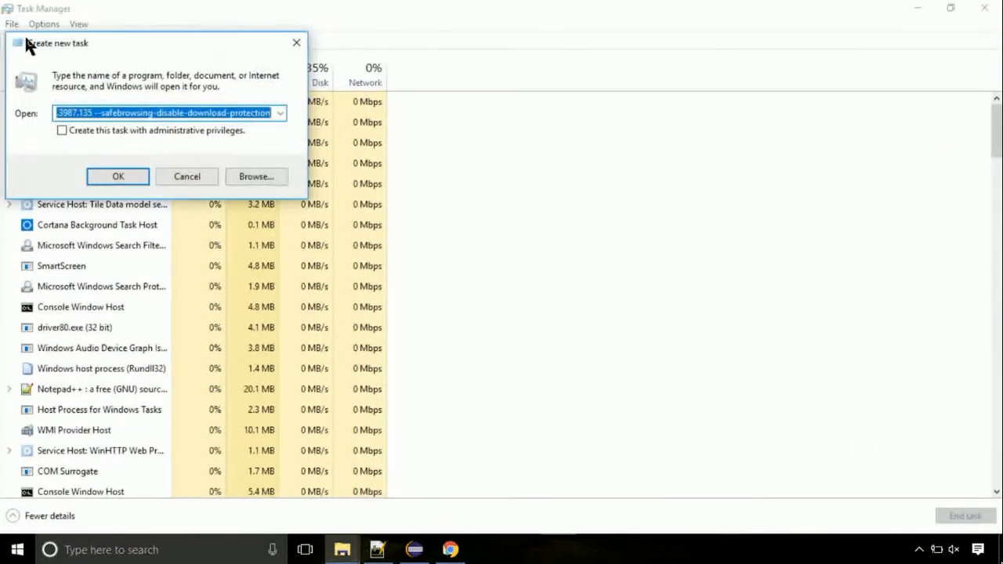
{"action": "left_click", "coordinate": [256, 175]}
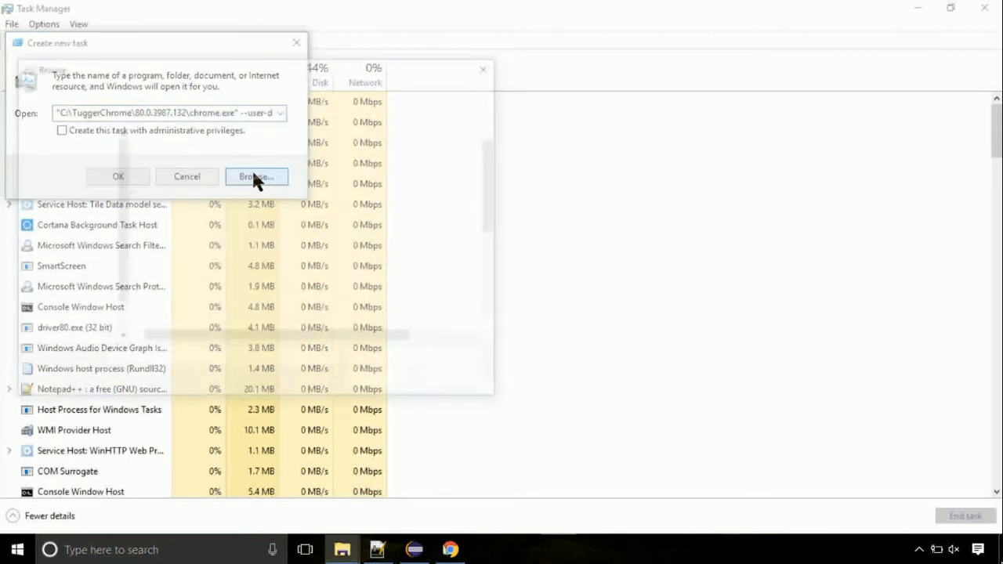
{"action": "left_click", "coordinate": [257, 176]}
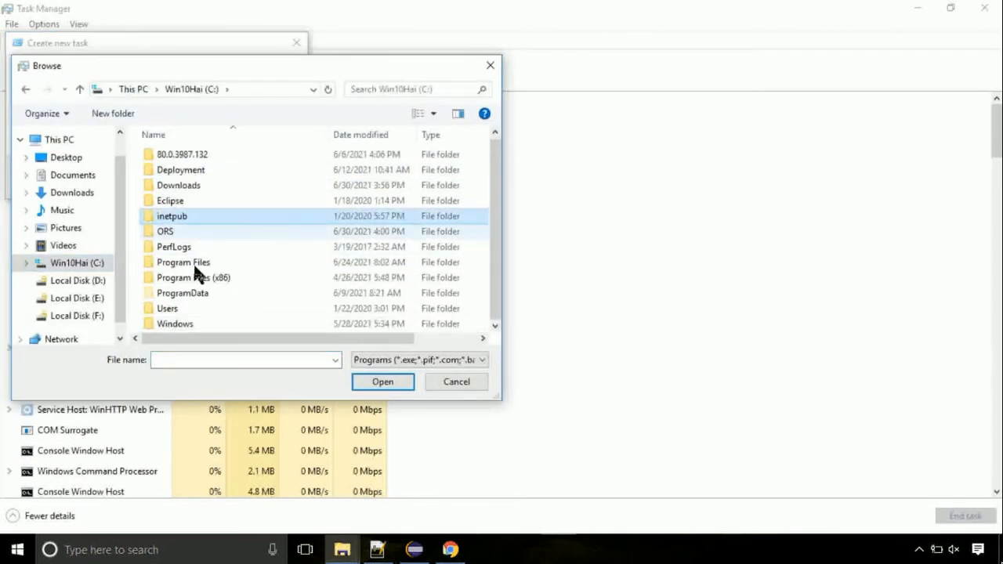
{"action": "double_click", "coordinate": [176, 323]}
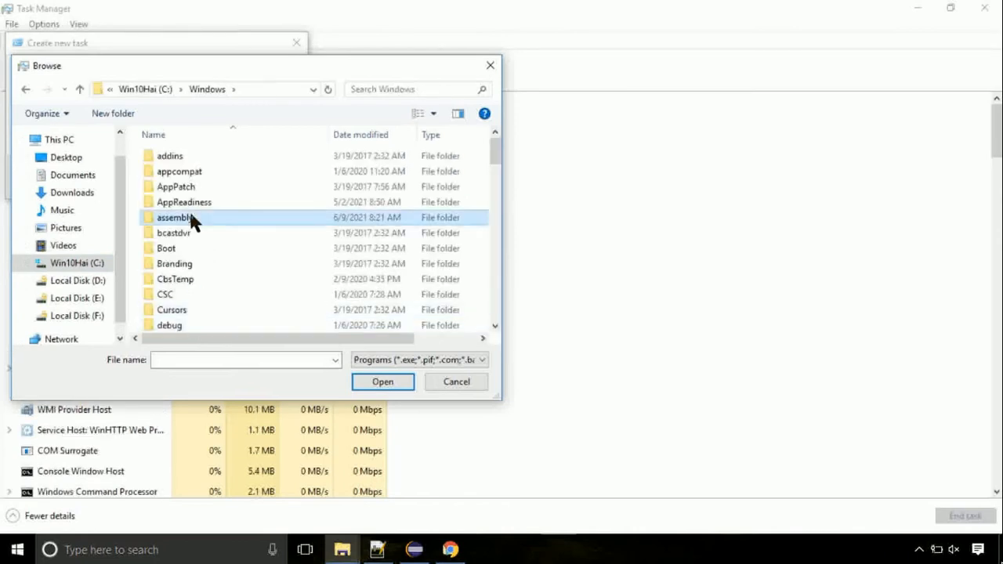
{"action": "scroll", "scroll_direction": "down", "scroll_amount": 3}
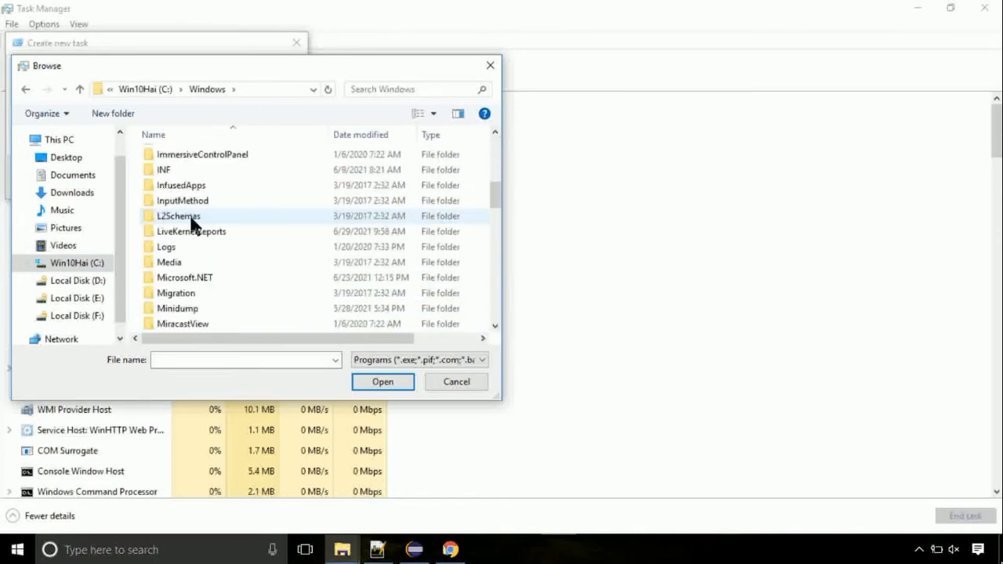
{"action": "scroll", "scroll_direction": "down", "scroll_amount": 3}
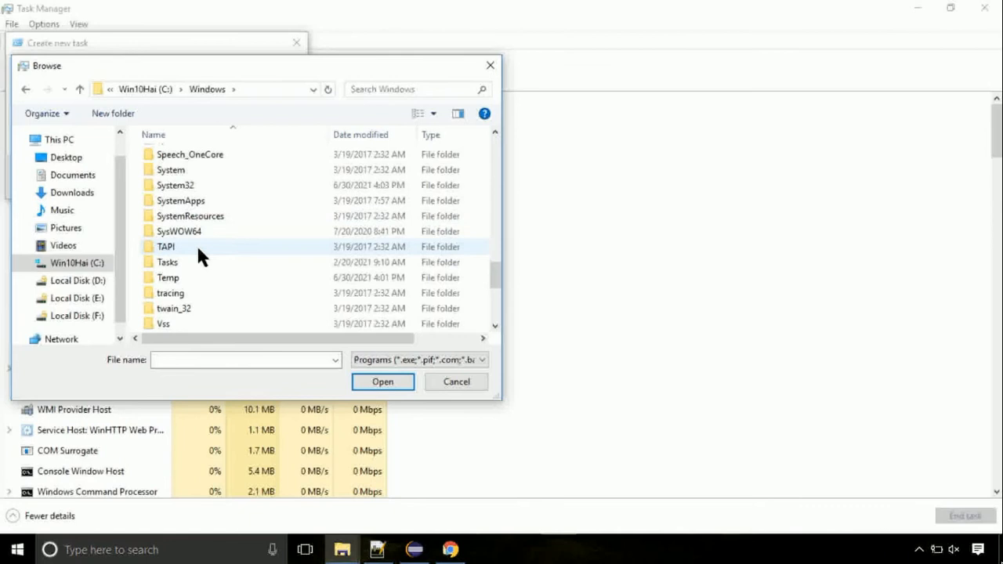
{"action": "double_click", "coordinate": [176, 185]}
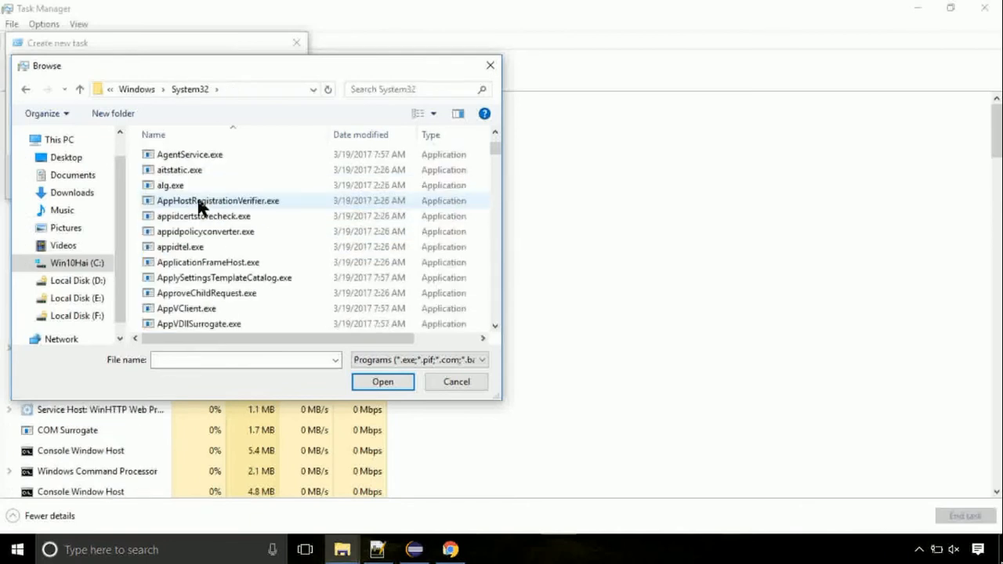
{"action": "scroll", "scroll_direction": "down", "scroll_amount": 3}
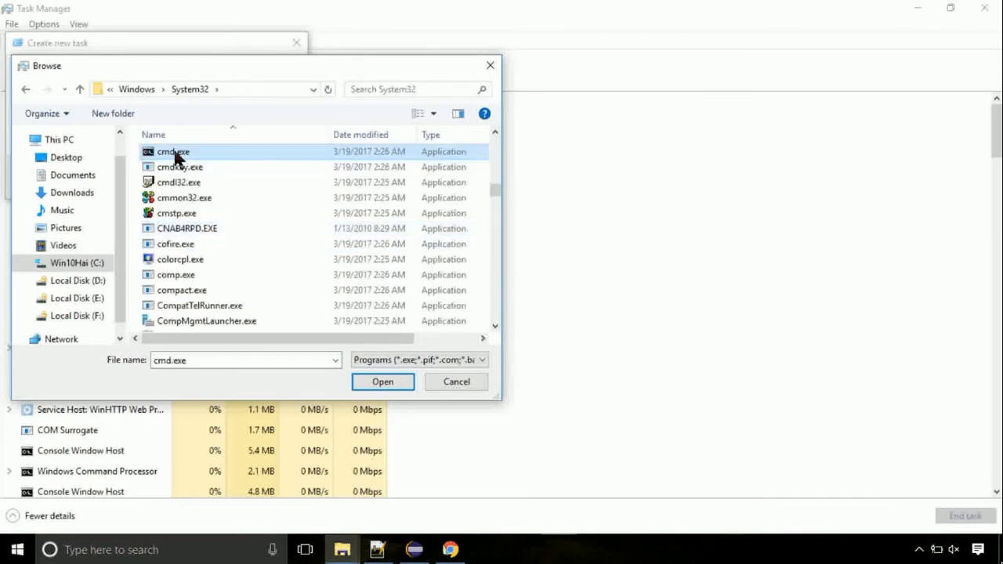
{"action": "left_click", "coordinate": [383, 382]}
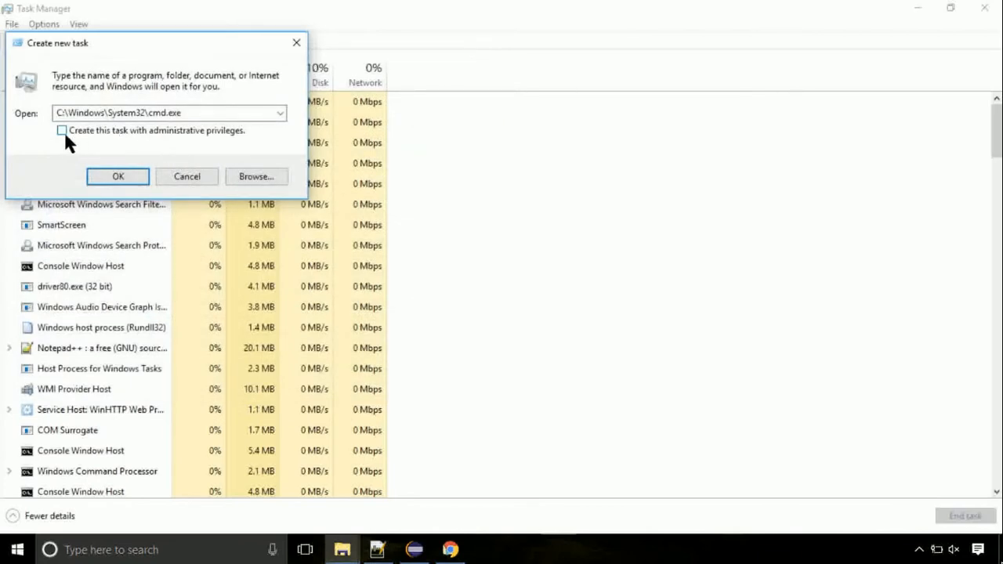
{"action": "left_click", "coordinate": [118, 175]}
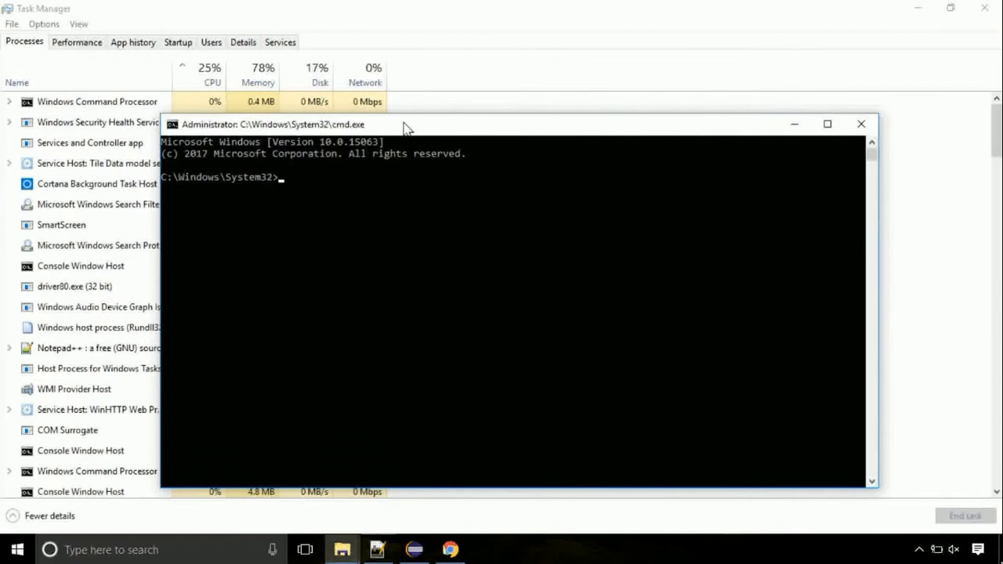
- Run gpupdate in the elevated Command Prompt, then enter chkdsk c:
{"action": "type", "text": "gpupdate"}
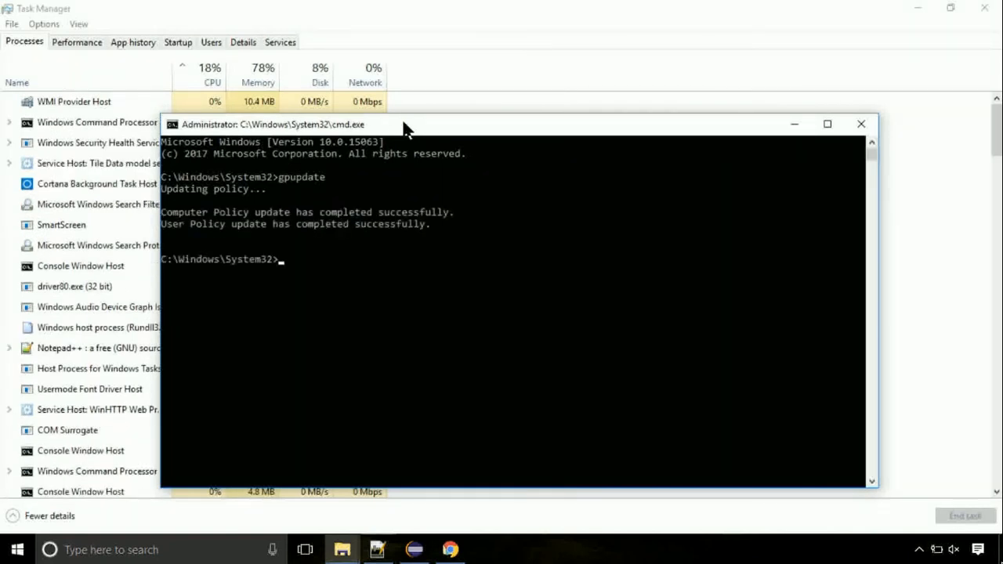
{"action": "type", "text": "c"}
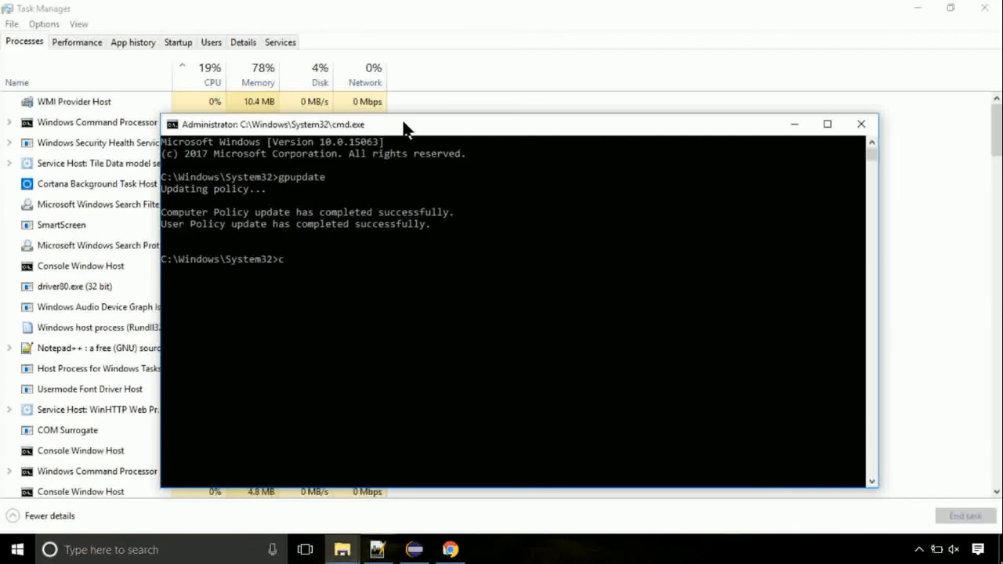
{"action": "type", "text": "hkdsk"}
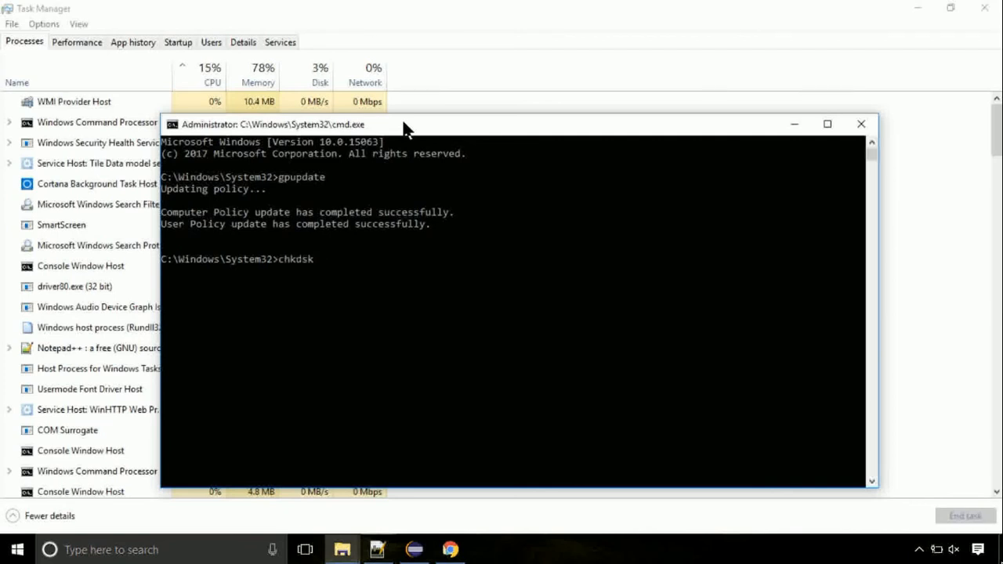
{"action": "type", "text": "c:"}
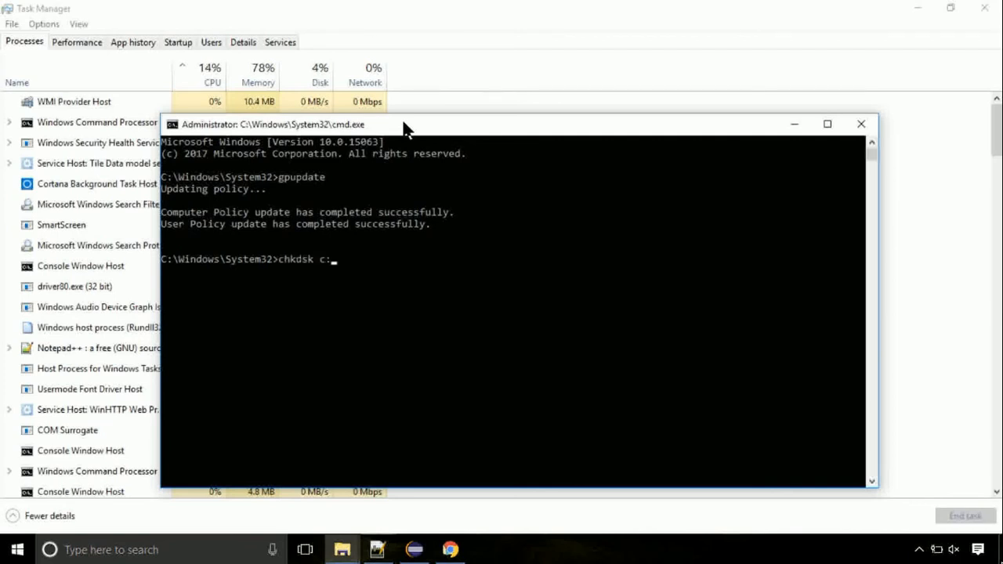